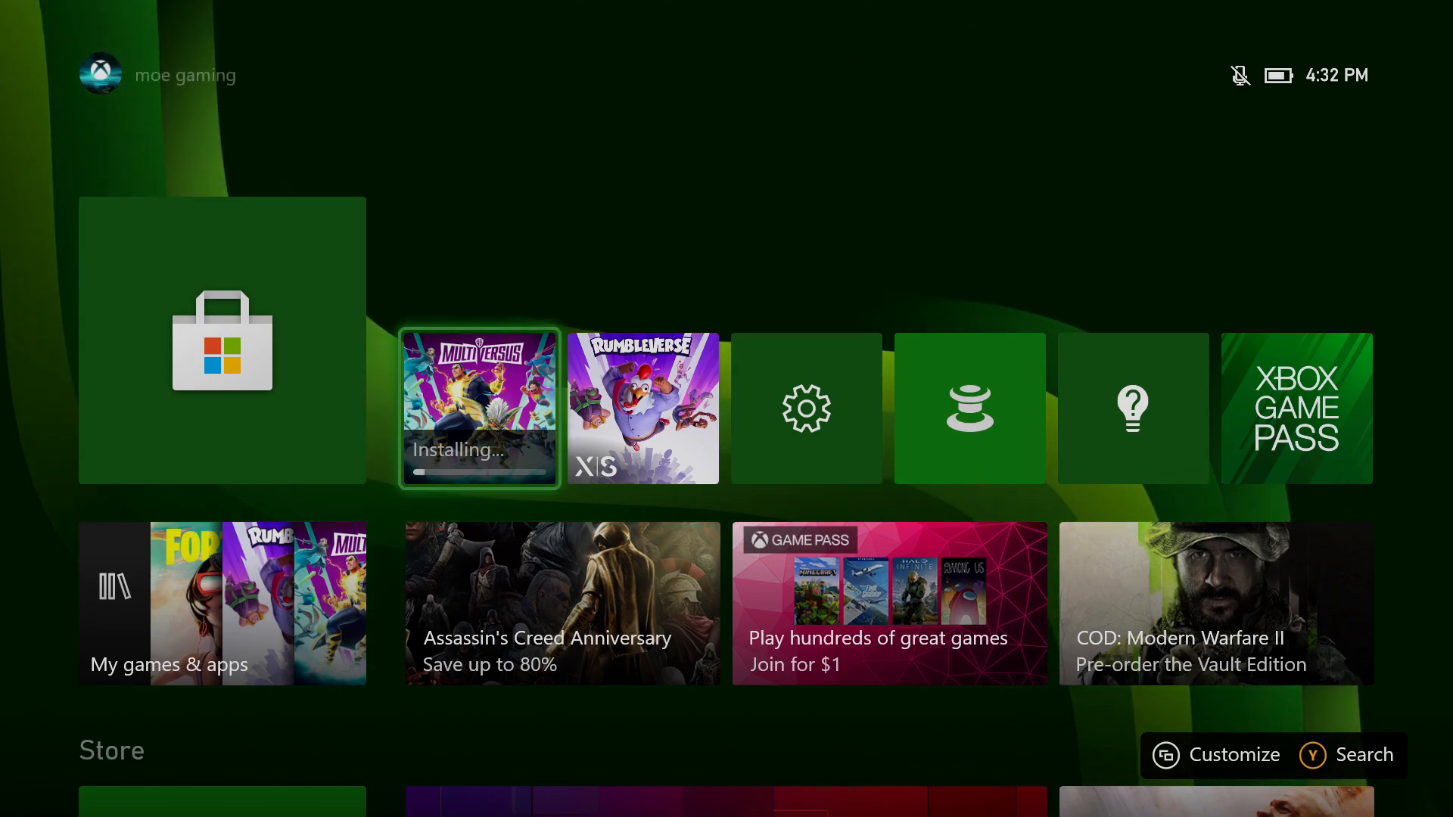
Open the Rumbleverse tile's context menu on Home.
click(643, 407)
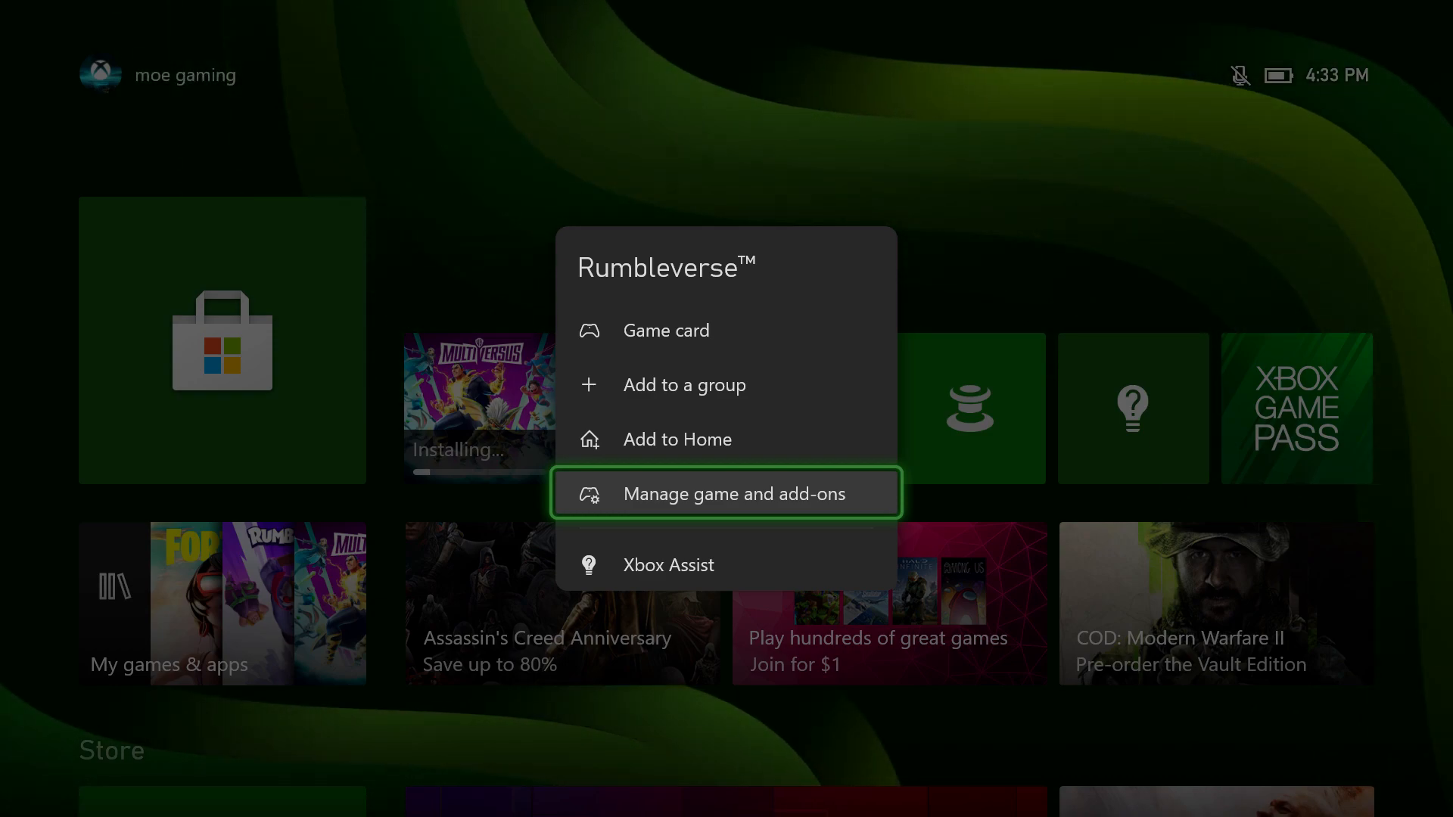
Open the Xbox guide on the Profile & system tab with Sign out highlighted.
click(725, 493)
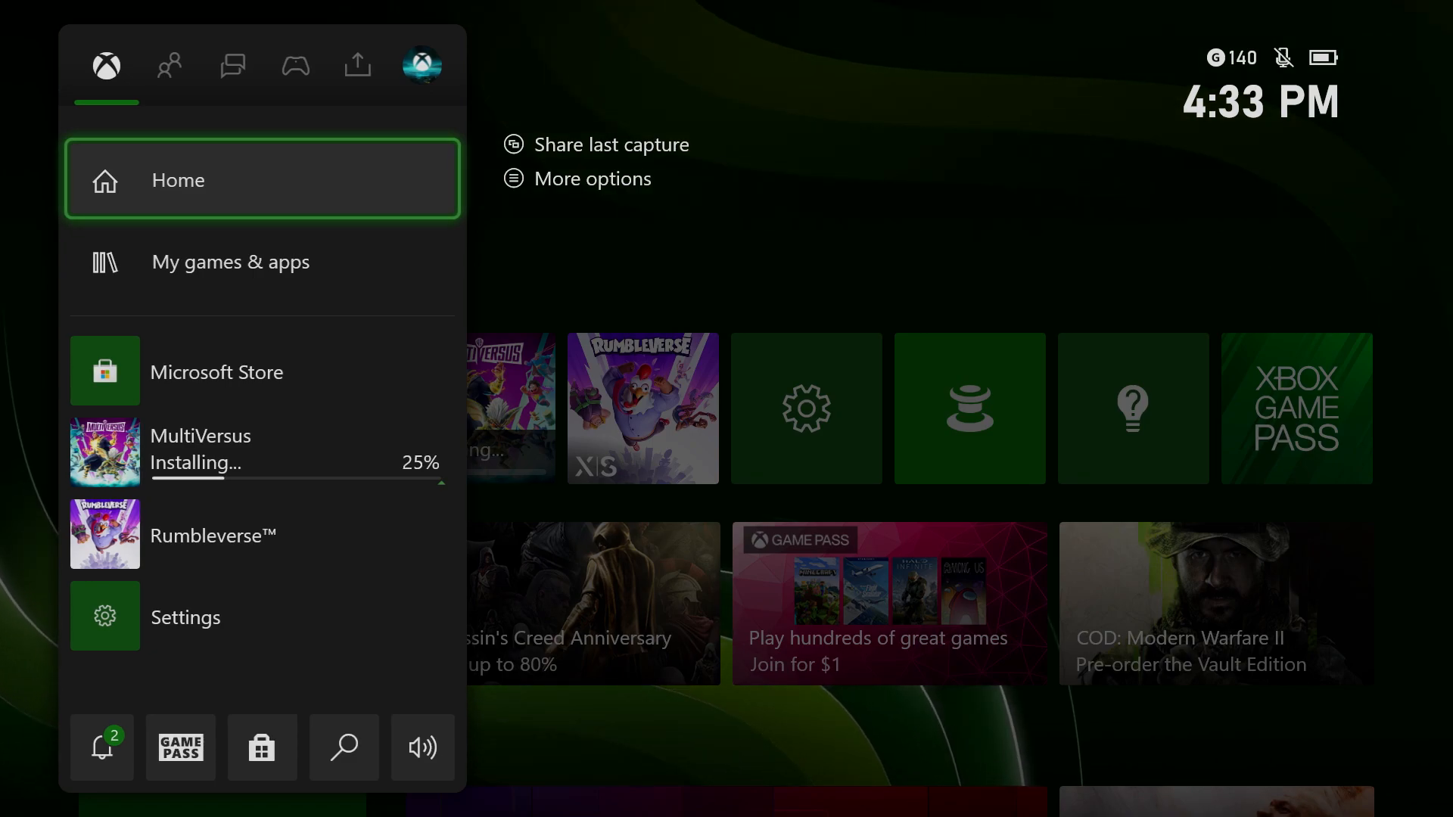
click(420, 66)
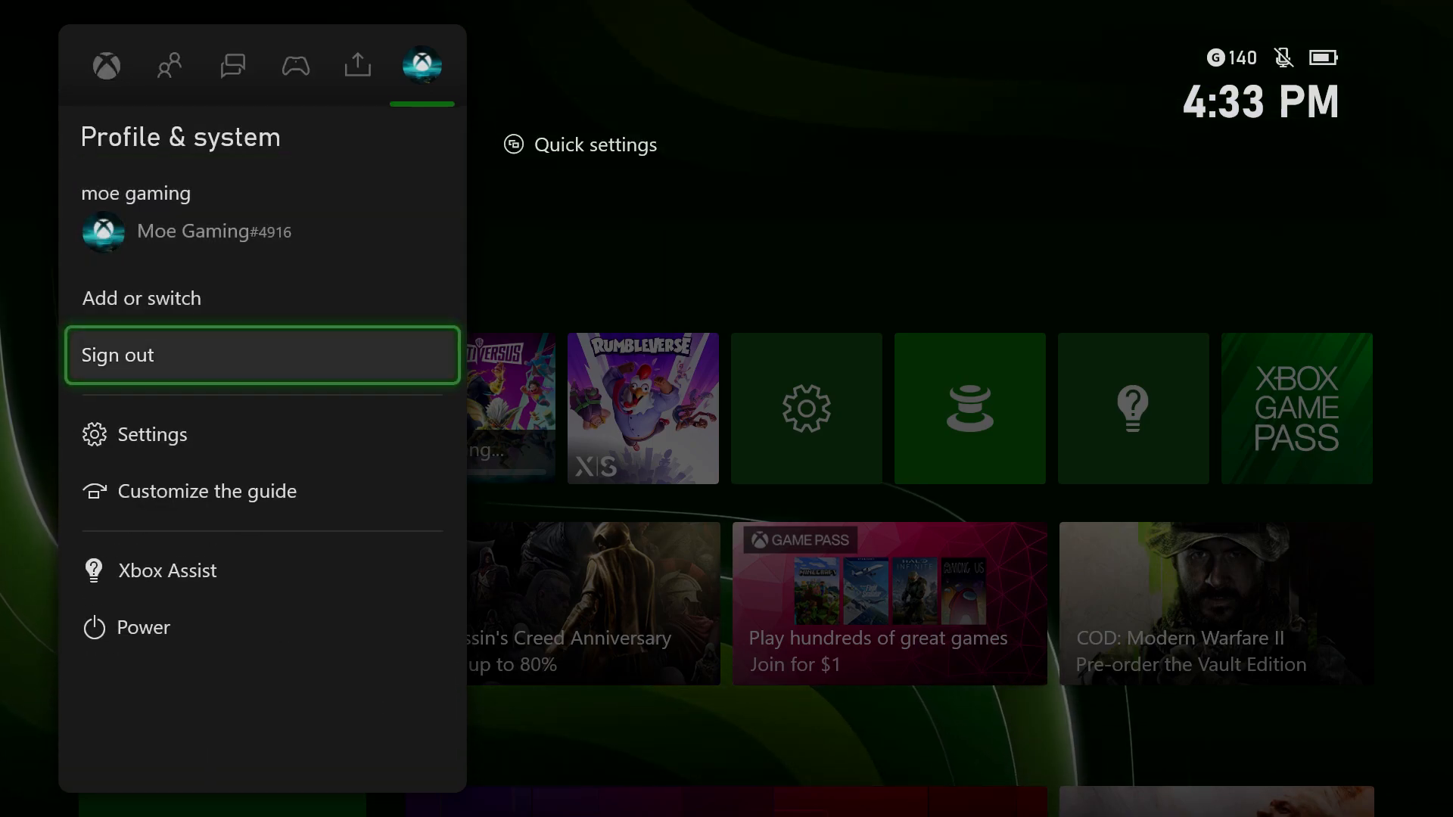